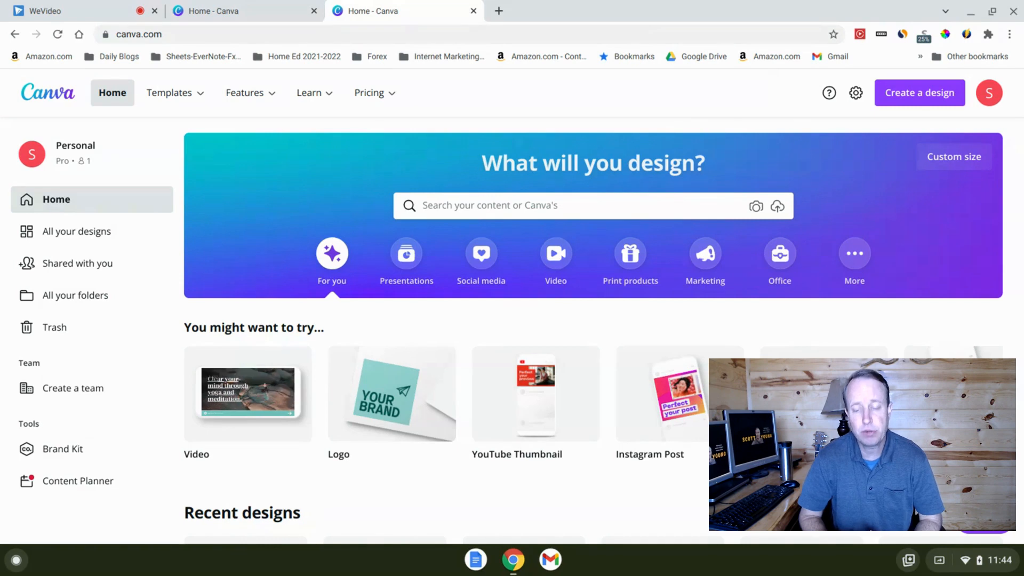
Search Canva templates for 'youtube thumbnail' and scroll through the results
{"action": "left_click", "coordinate": [368, 92]}
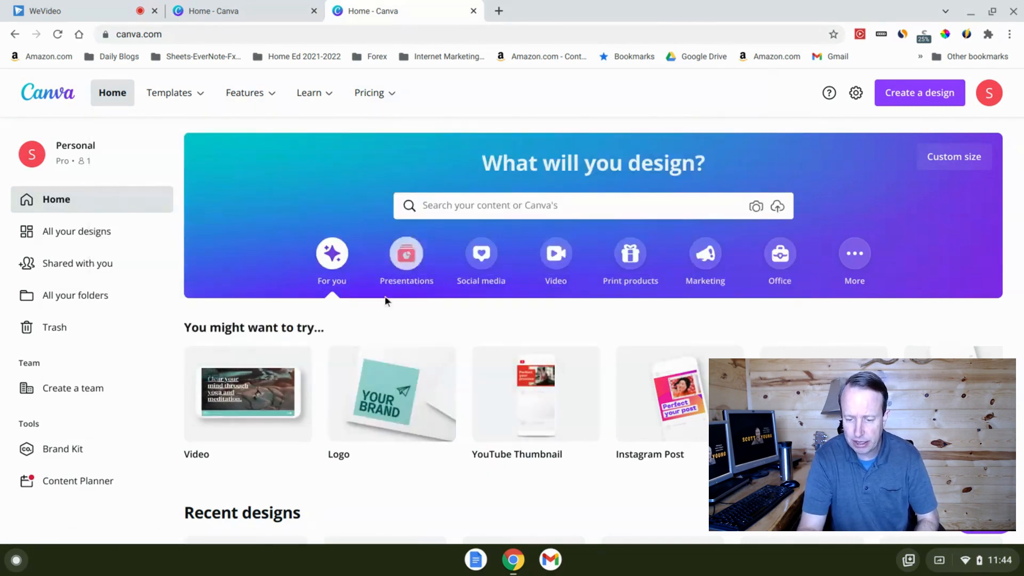
{"action": "mouse_move", "coordinate": [691, 305]}
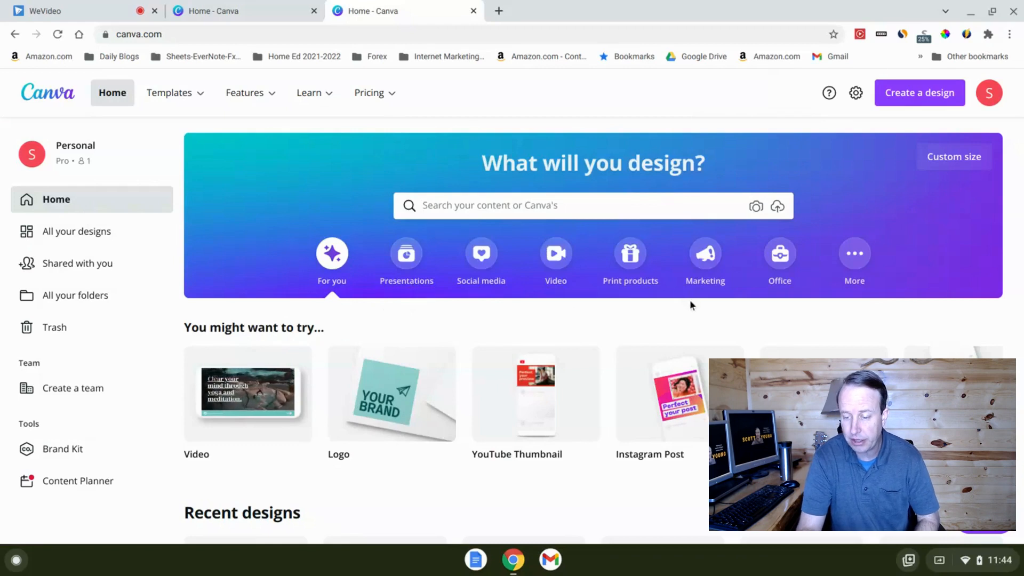
{"action": "mouse_move", "coordinate": [698, 311]}
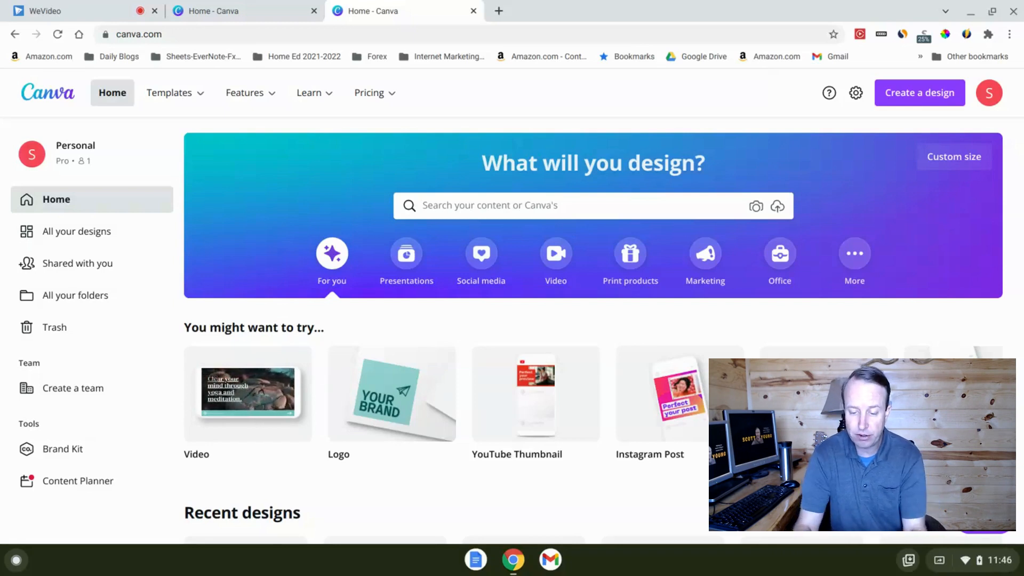
{"action": "left_click", "coordinate": [565, 205]}
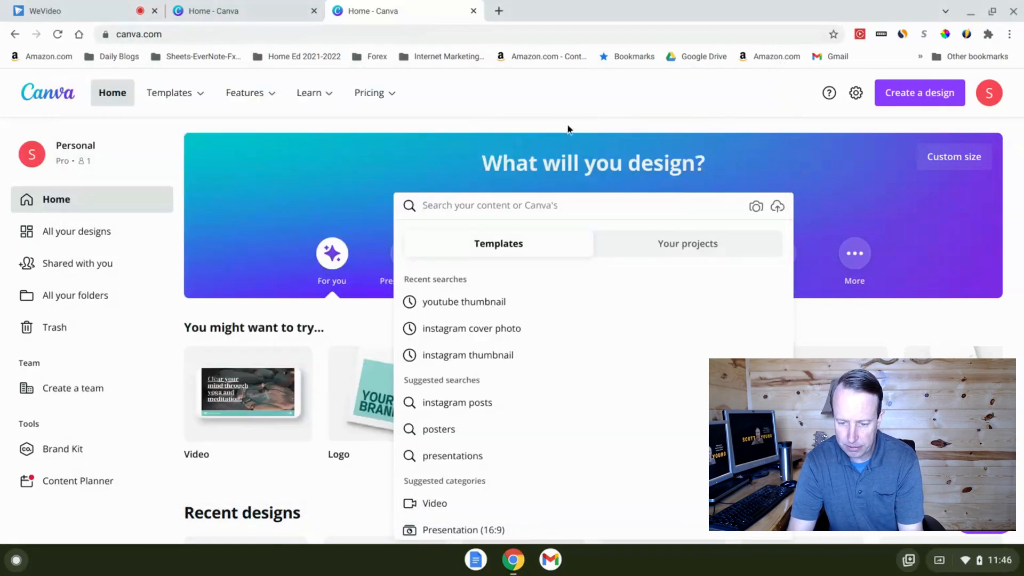
{"action": "type", "text": "youtube thumbnail"}
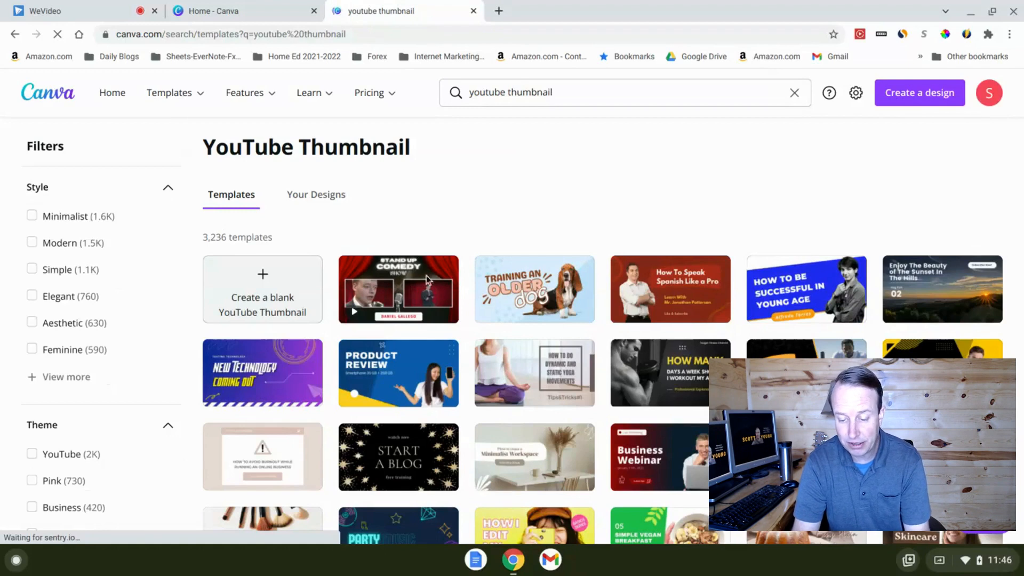
{"action": "mouse_move", "coordinate": [490, 347]}
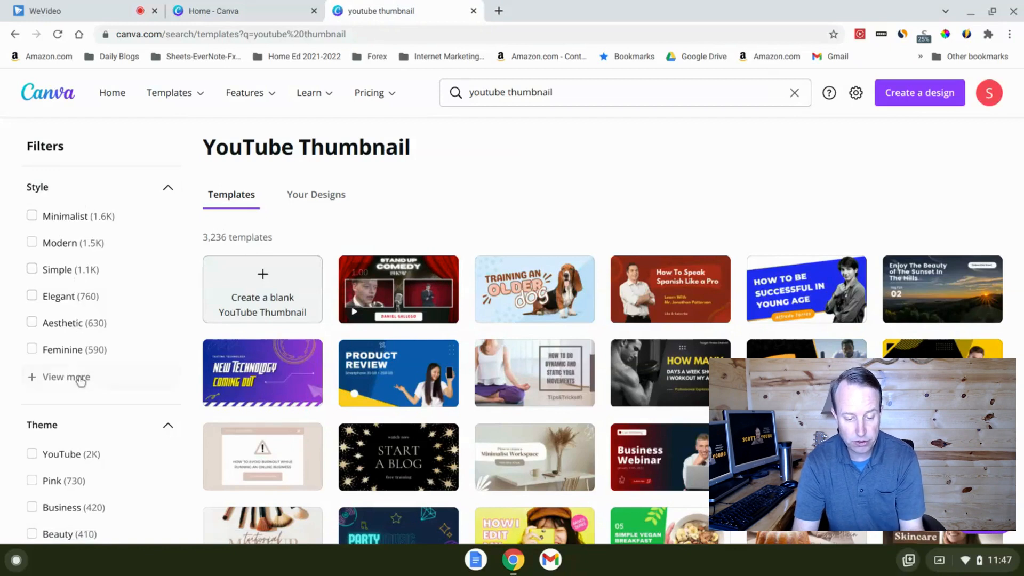
{"action": "scroll", "scroll_direction": "down", "scroll_amount": 3}
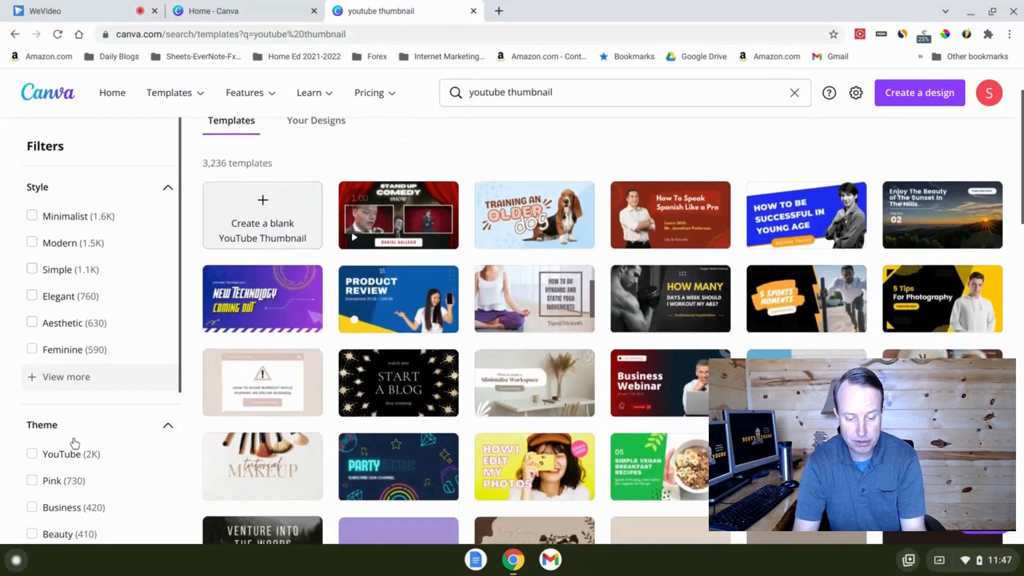
{"action": "scroll", "scroll_direction": "down", "scroll_amount": 3}
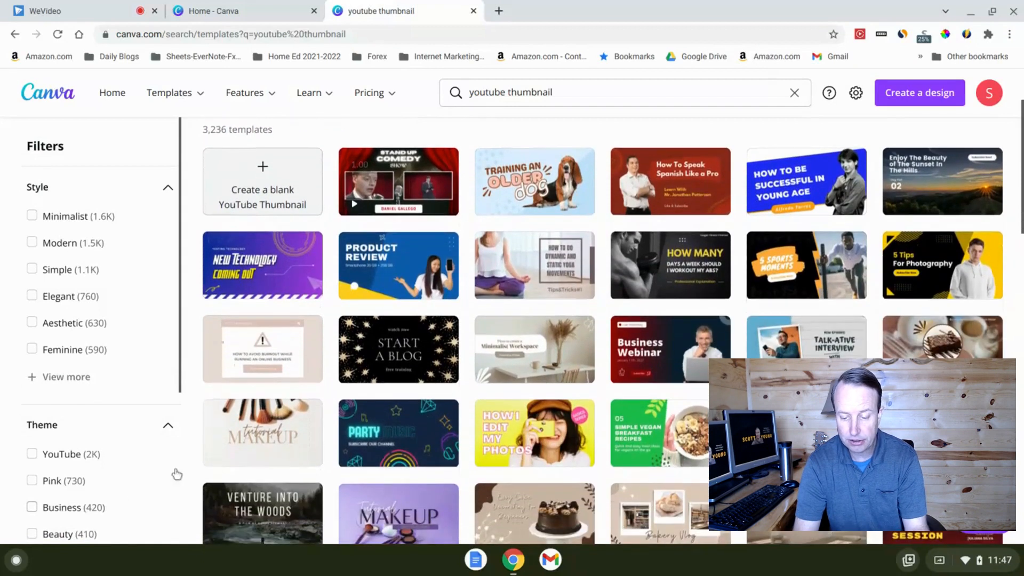
{"action": "scroll", "scroll_direction": "down", "scroll_amount": 3}
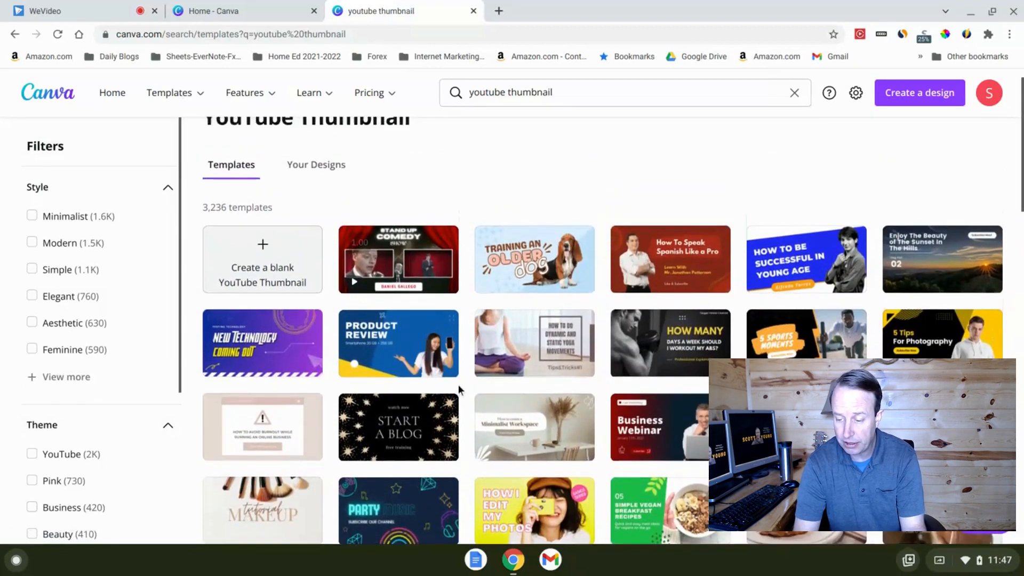
{"action": "scroll", "scroll_direction": "down", "scroll_amount": 3}
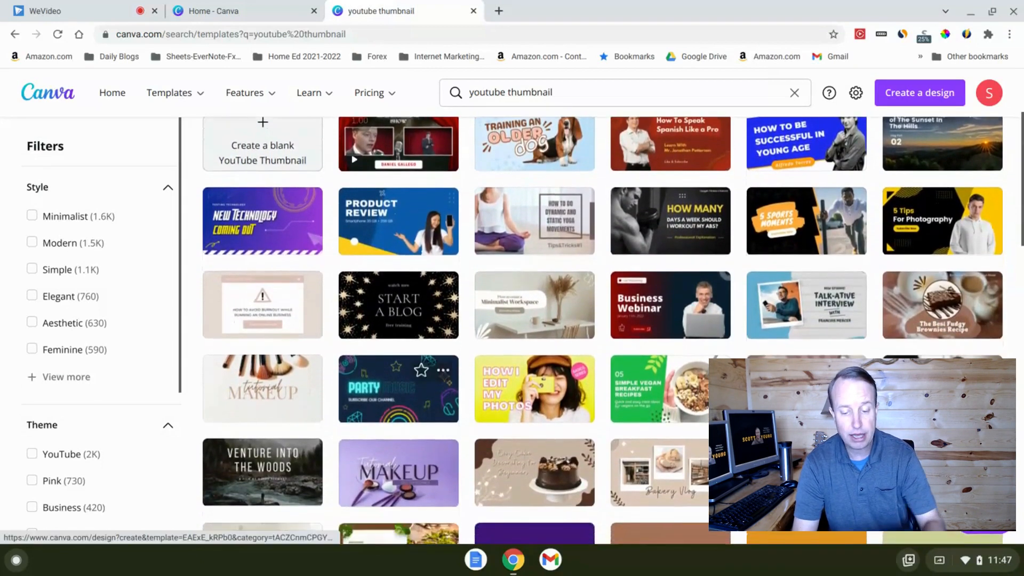
{"action": "scroll", "scroll_direction": "down", "scroll_amount": 3}
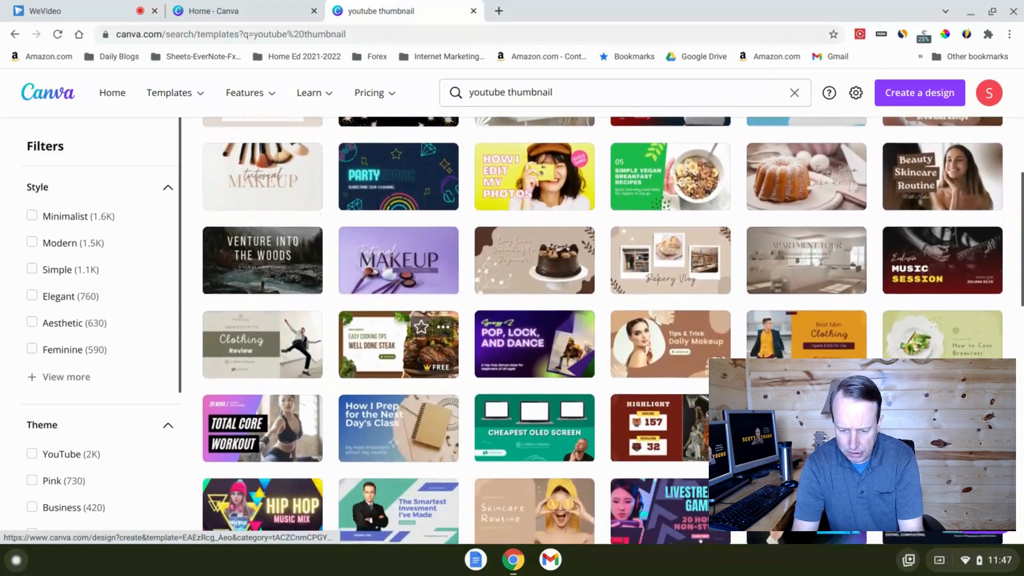
{"action": "scroll", "scroll_direction": "down", "scroll_amount": 3}
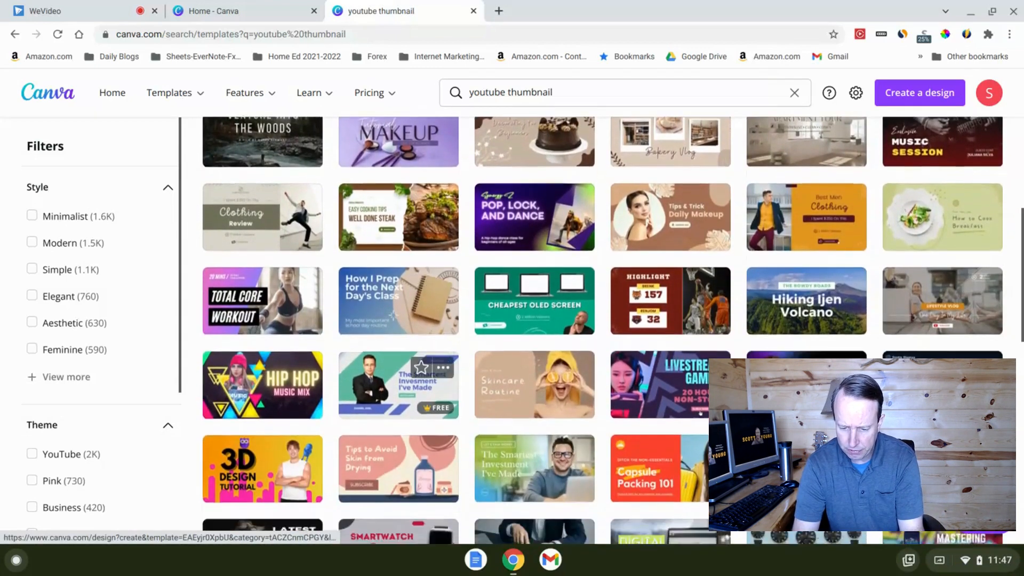
{"action": "scroll", "scroll_direction": "down", "scroll_amount": 3}
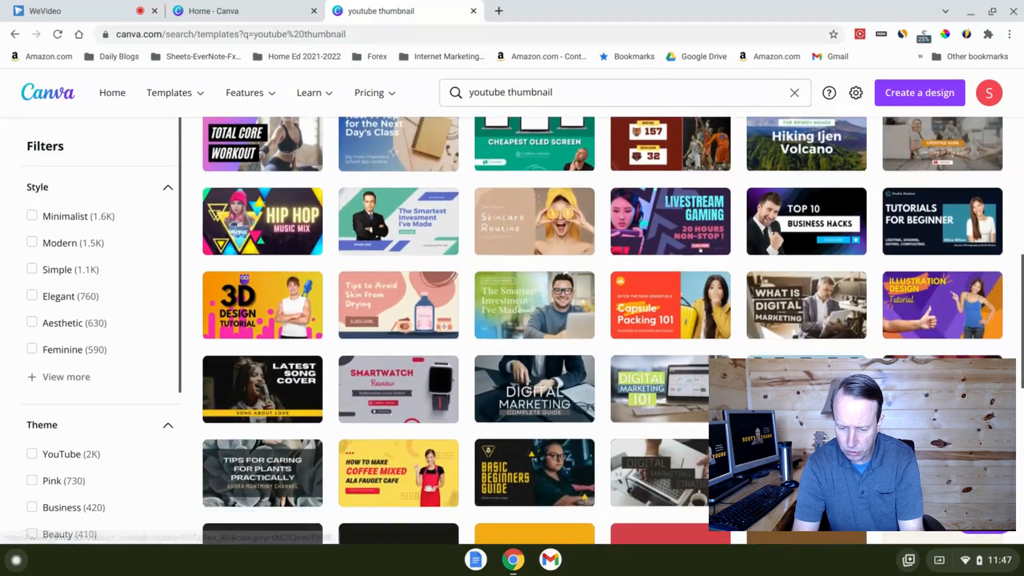
{"action": "scroll", "scroll_direction": "down", "scroll_amount": 3}
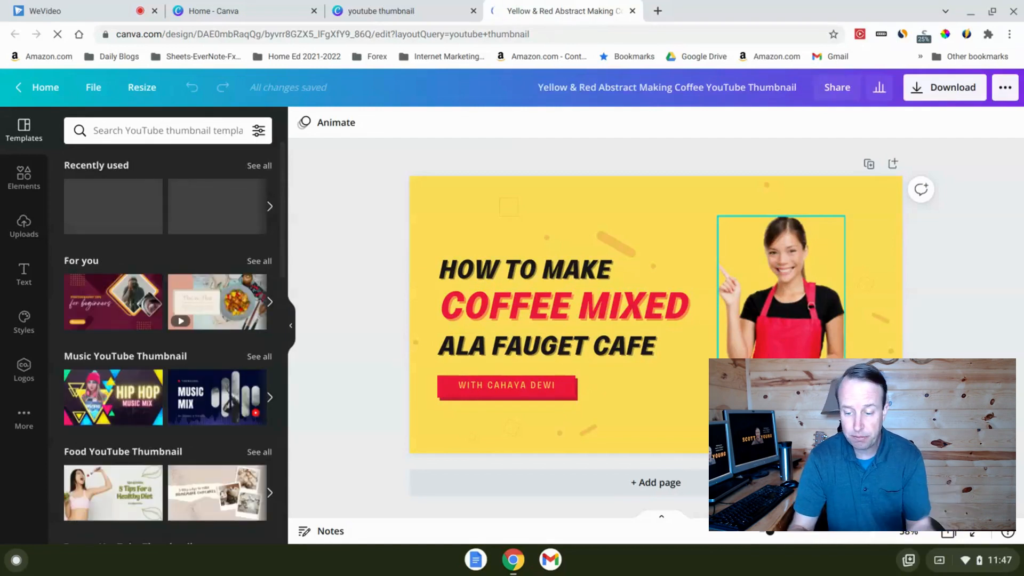
{"action": "mouse_move", "coordinate": [791, 279]}
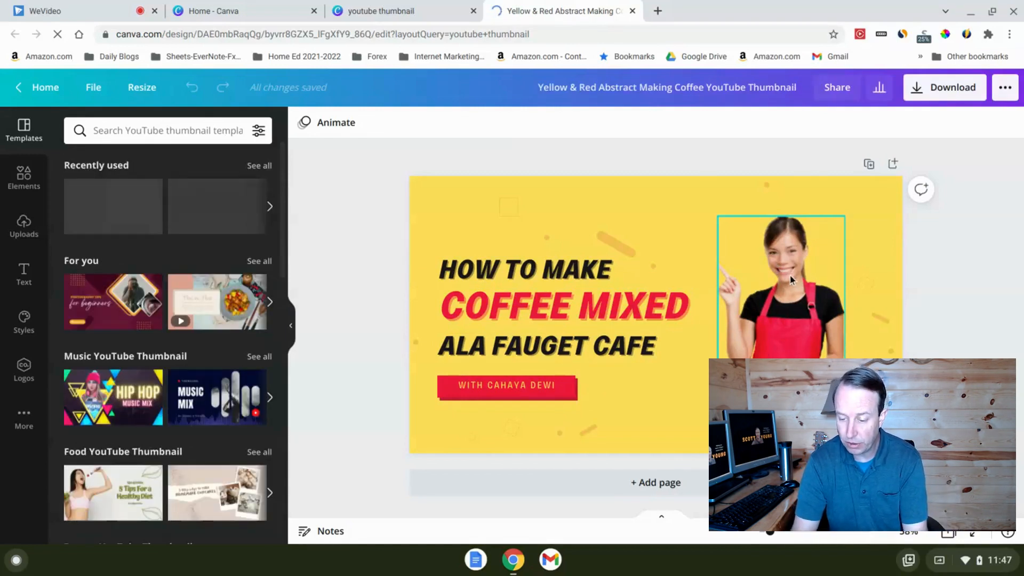
Delete the woman's photo from the yellow coffee thumbnail template
{"action": "key", "text": "Delete"}
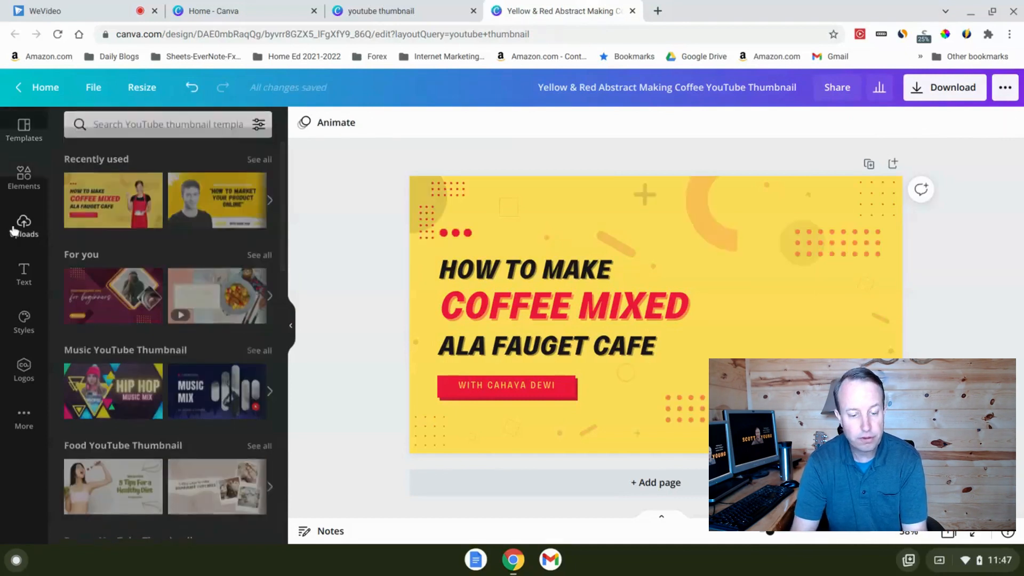
Add the uploaded bench photo of the presenter and apply Background Remover
{"action": "left_click", "coordinate": [23, 225]}
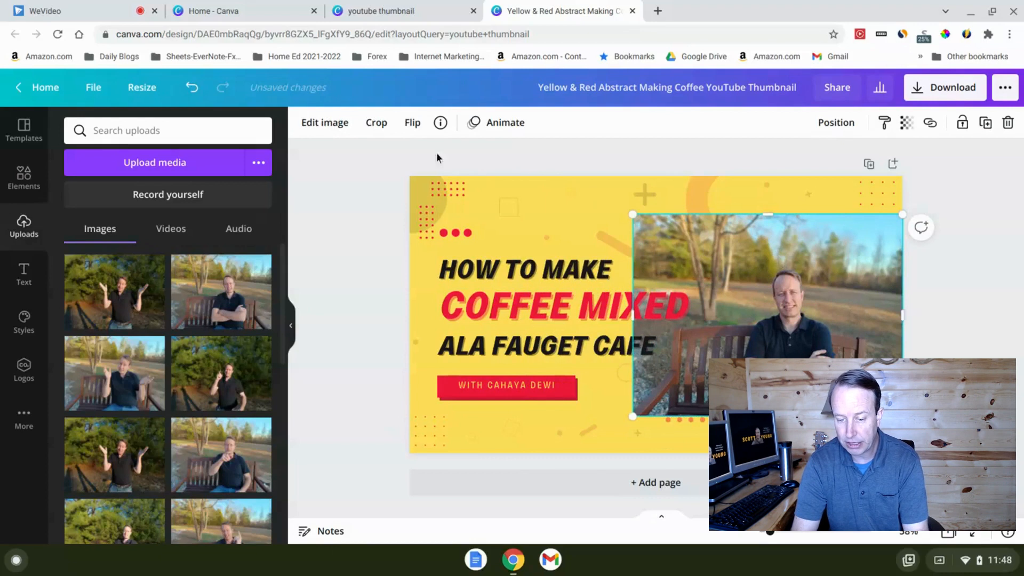
{"action": "left_click", "coordinate": [325, 122]}
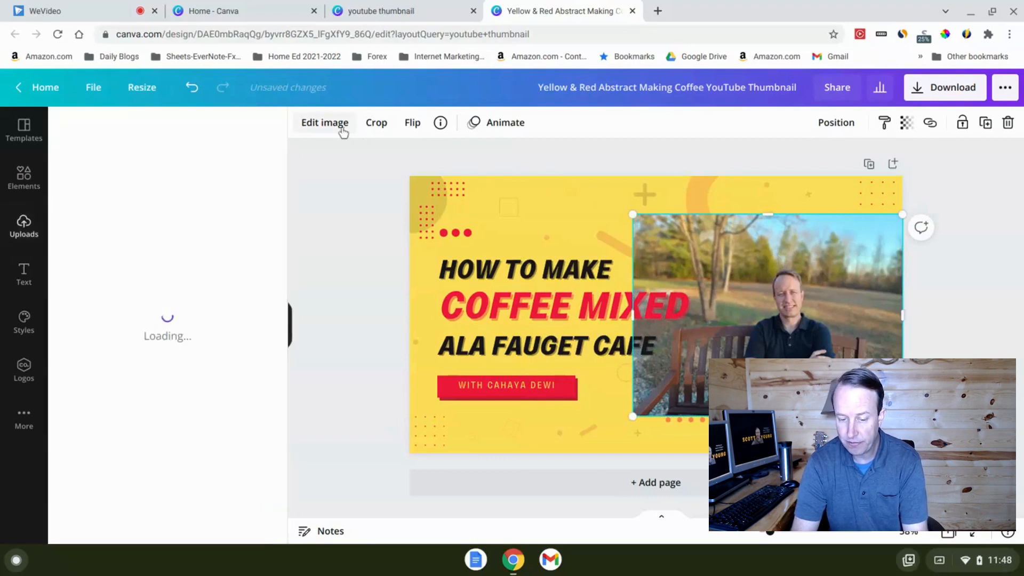
{"action": "left_click", "coordinate": [324, 122]}
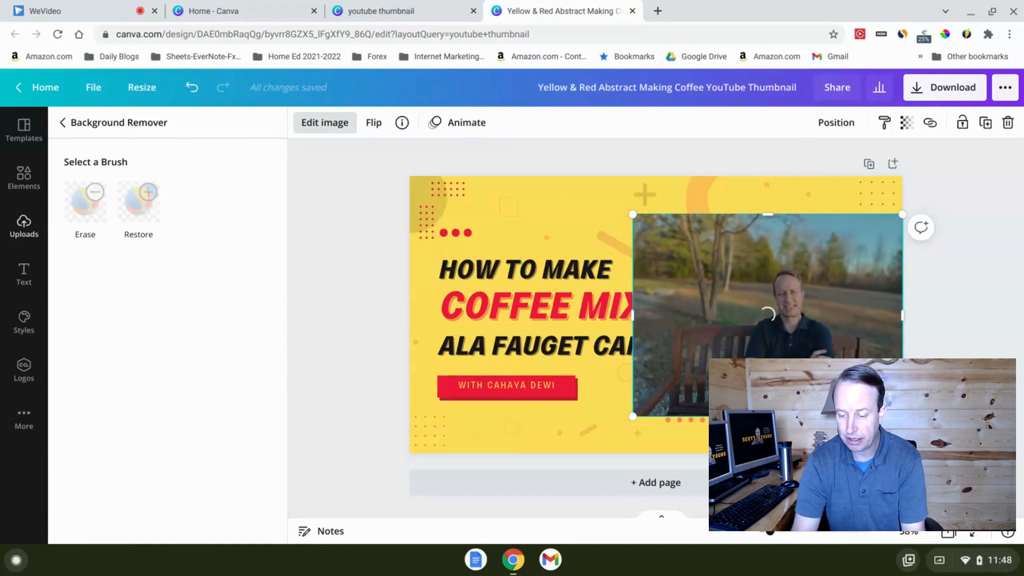
Trim the cutout's empty sides and enlarge the presenter across the thumbnail's right side
{"action": "left_click", "coordinate": [526, 268]}
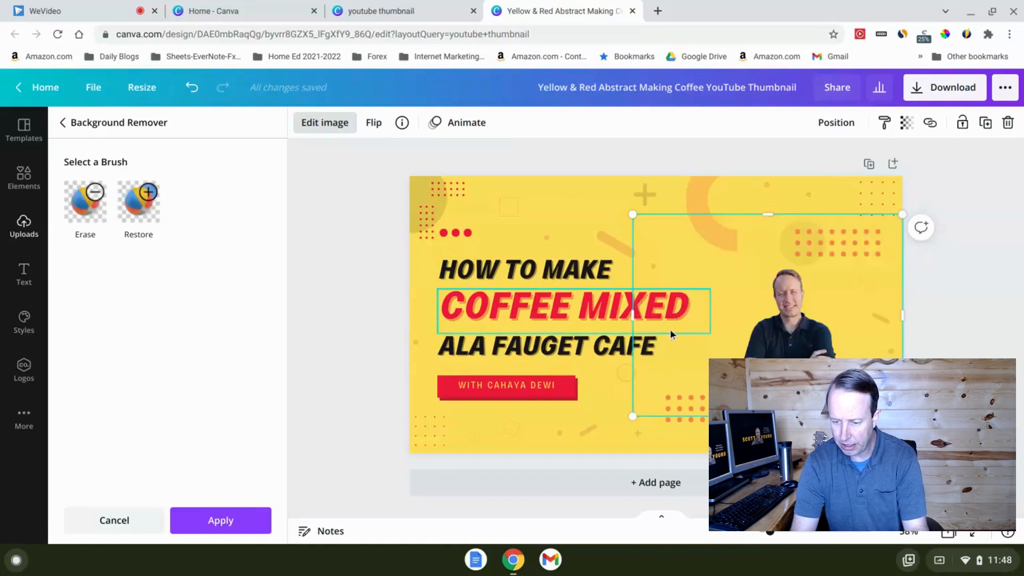
{"action": "left_click_drag", "start_coordinate": [631, 315], "coordinate": [714, 319]}
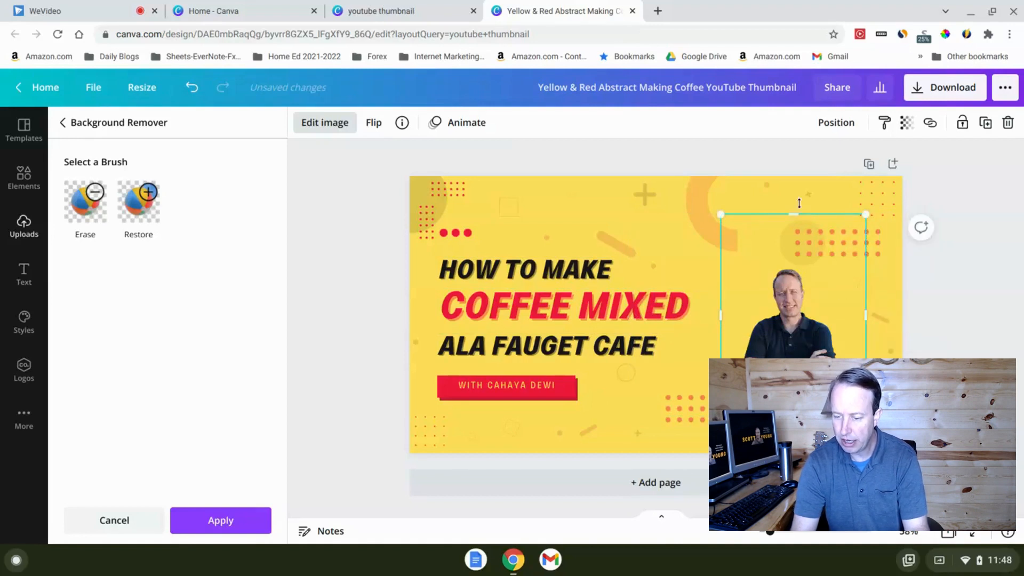
{"action": "left_click_drag", "start_coordinate": [797, 214], "coordinate": [788, 255]}
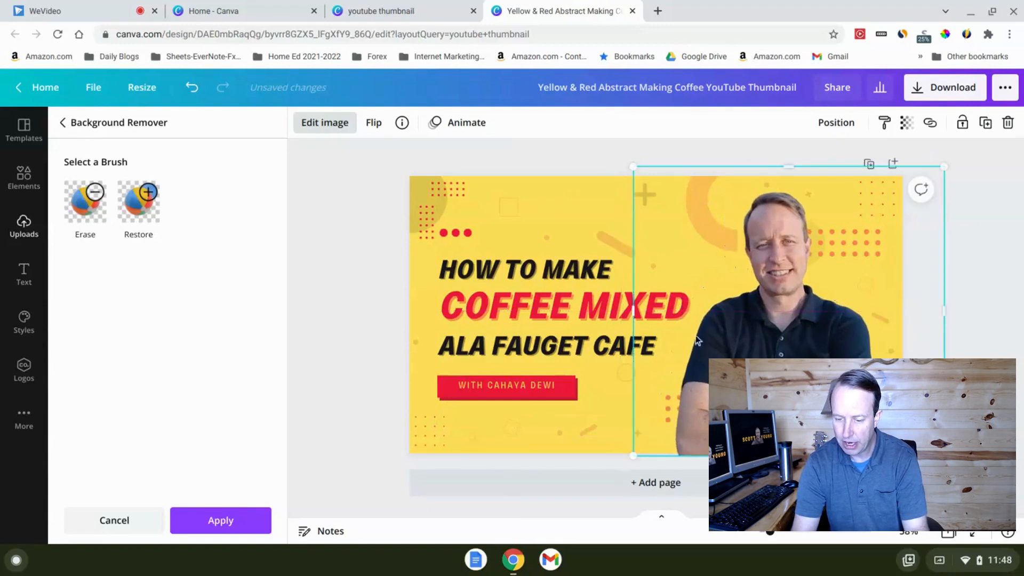
{"action": "left_click", "coordinate": [524, 269]}
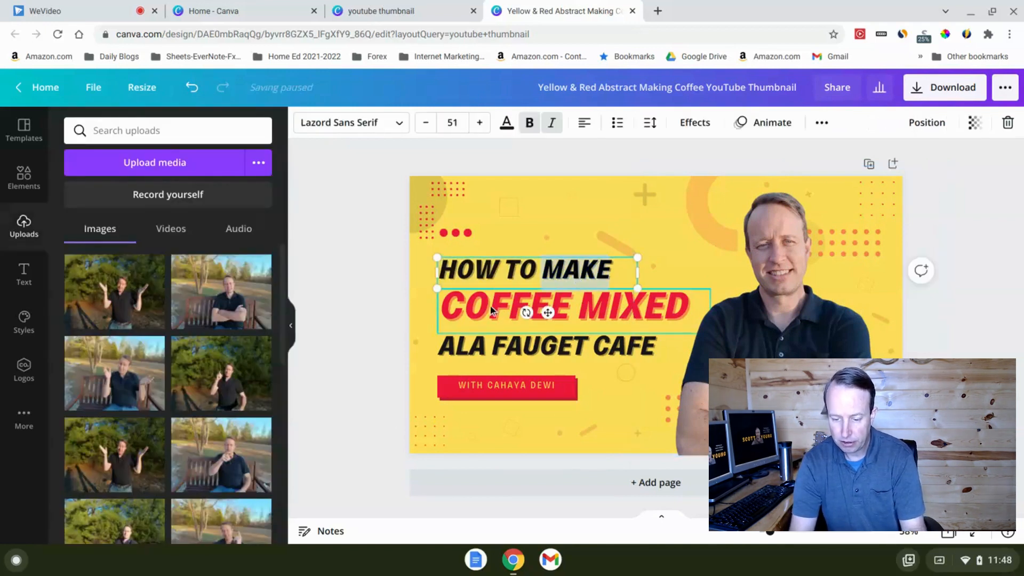
Change the third headline line to 'AFFILIATE MARKETING'
{"action": "left_click", "coordinate": [479, 122]}
{"action": "type", "text": "MONEY FROM"}
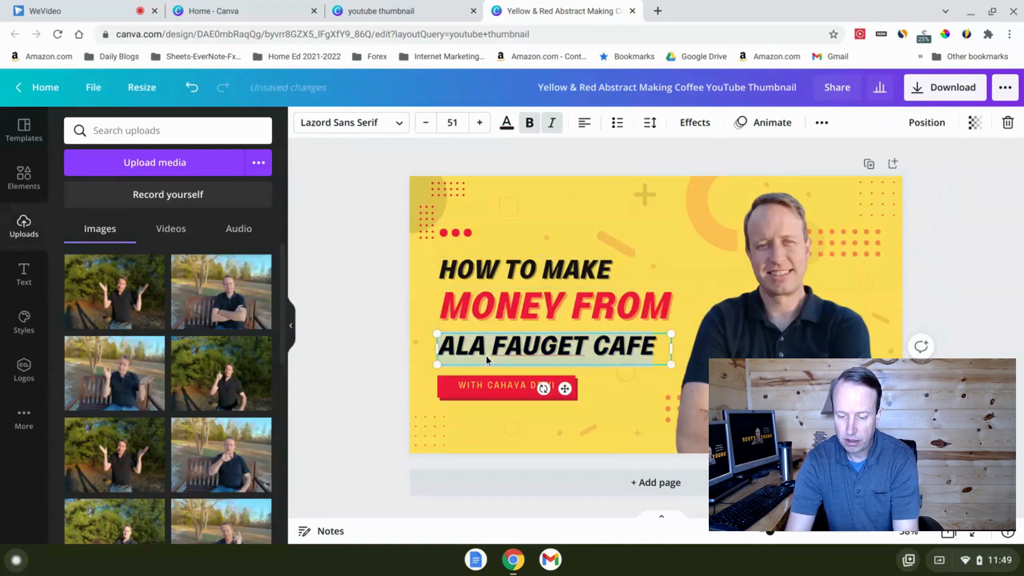
{"action": "type", "text": "AFFILIATE"}
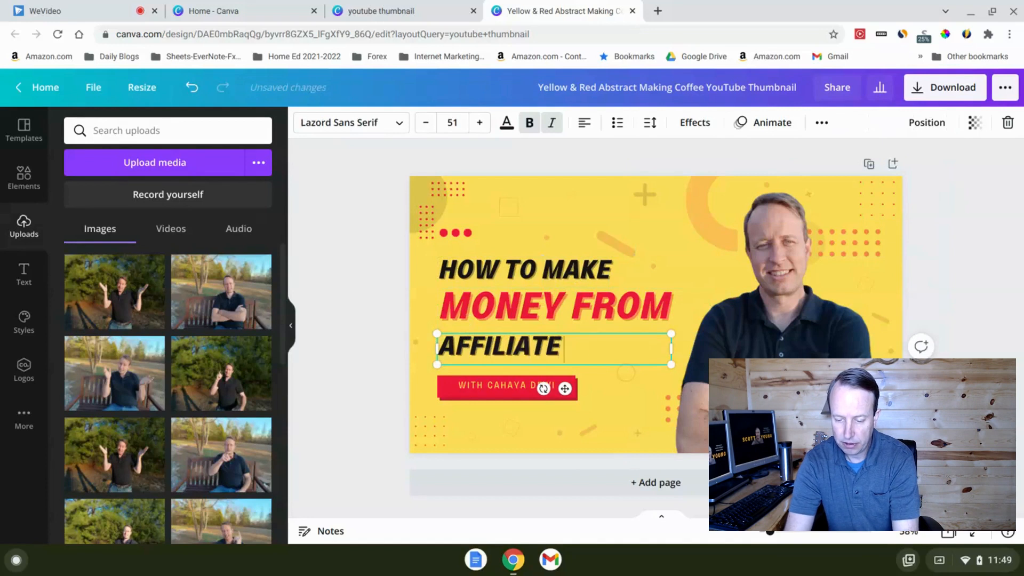
{"action": "type", "text": "MARKETING"}
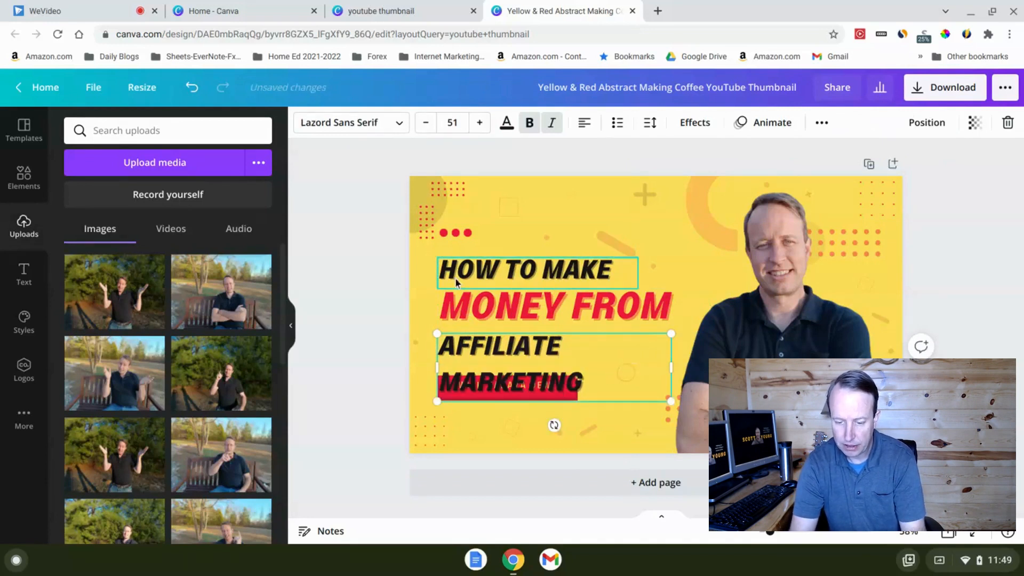
Shrink the headline font size three steps and set the tag to 'WITH SCOTT YOUNG'
{"action": "left_click", "coordinate": [425, 123]}
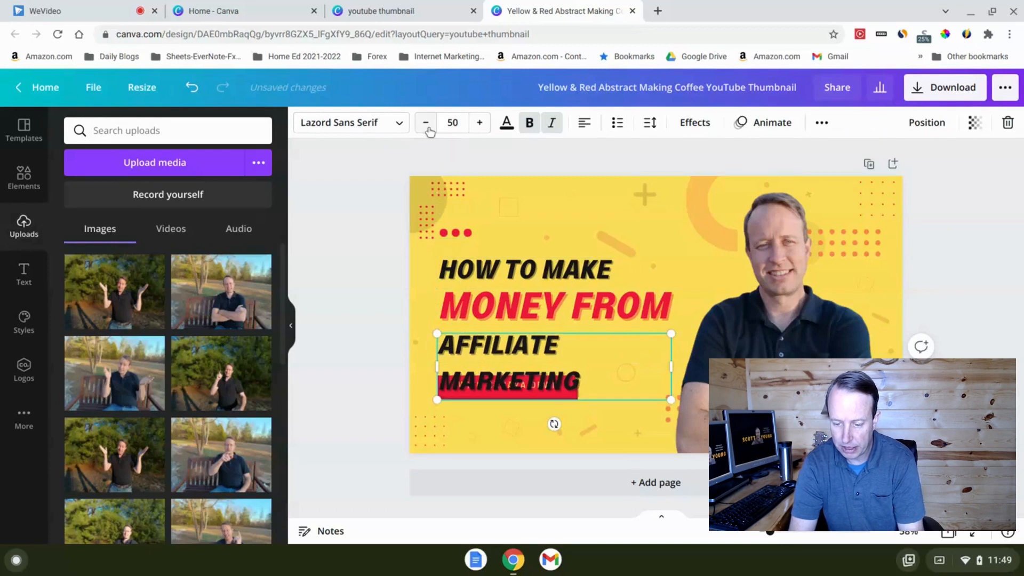
{"action": "left_click", "coordinate": [425, 122]}
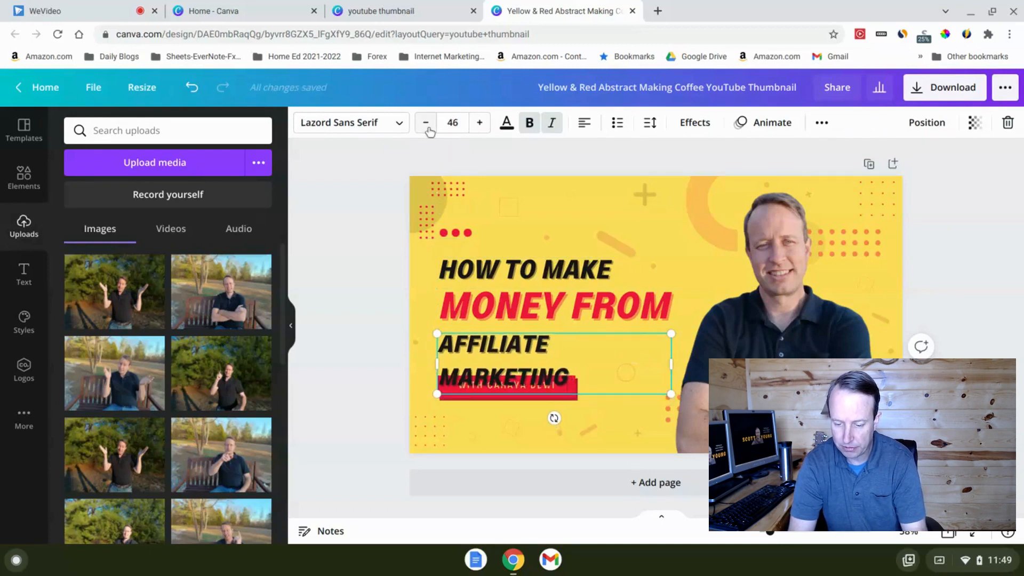
{"action": "left_click", "coordinate": [425, 122]}
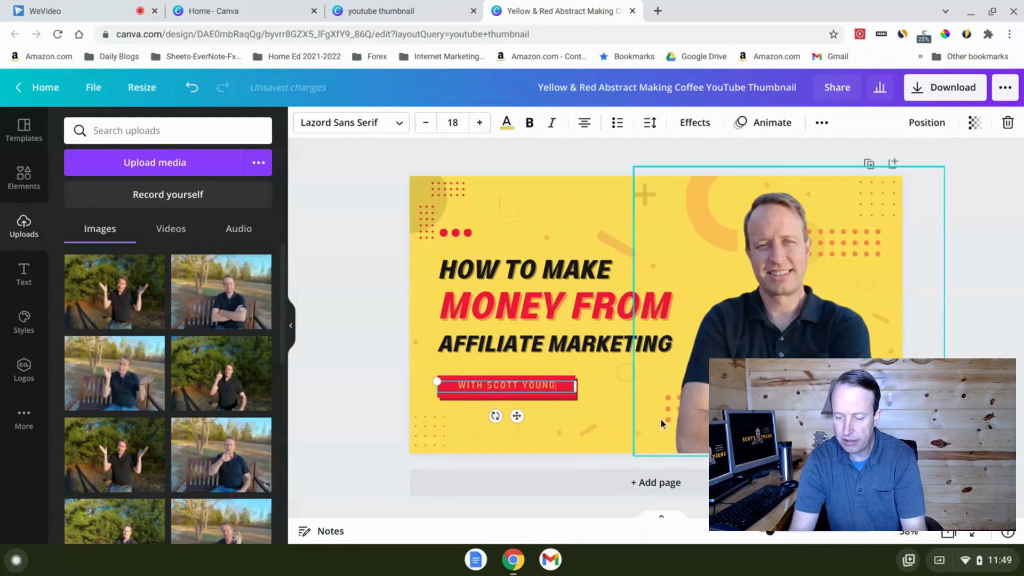
{"action": "left_click", "coordinate": [526, 268]}
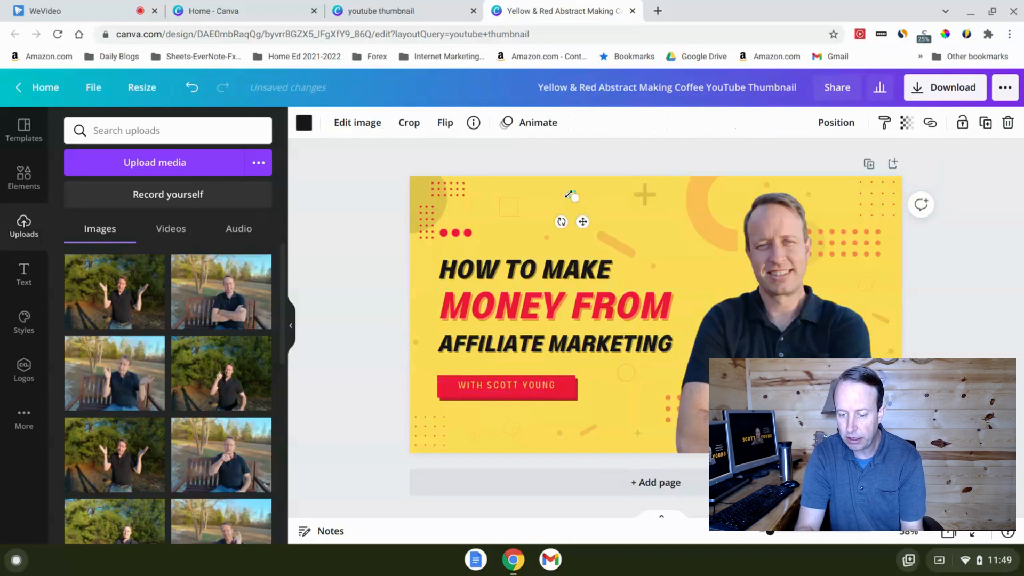
{"action": "left_click", "coordinate": [551, 194]}
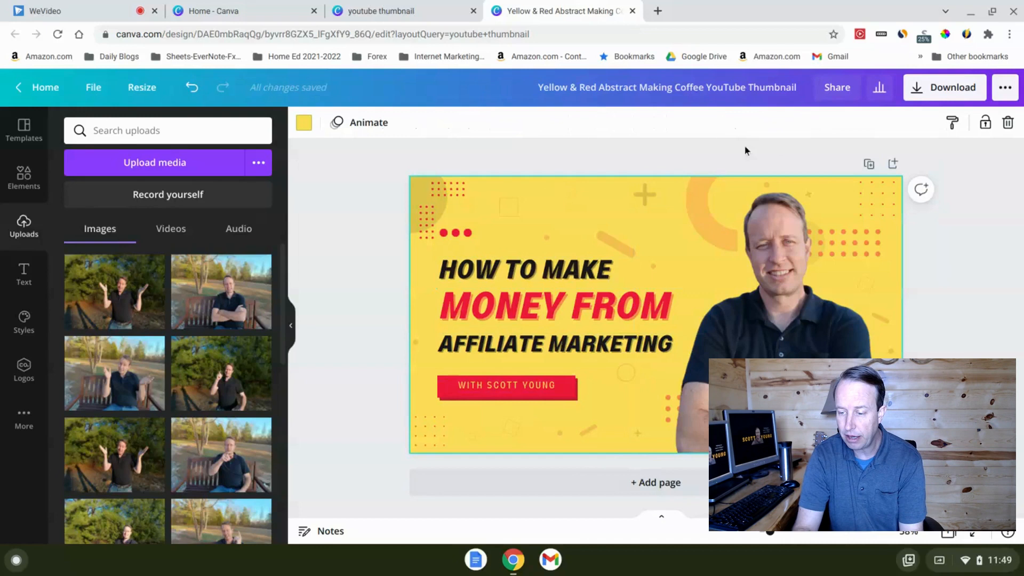
{"action": "left_click", "coordinate": [944, 87]}
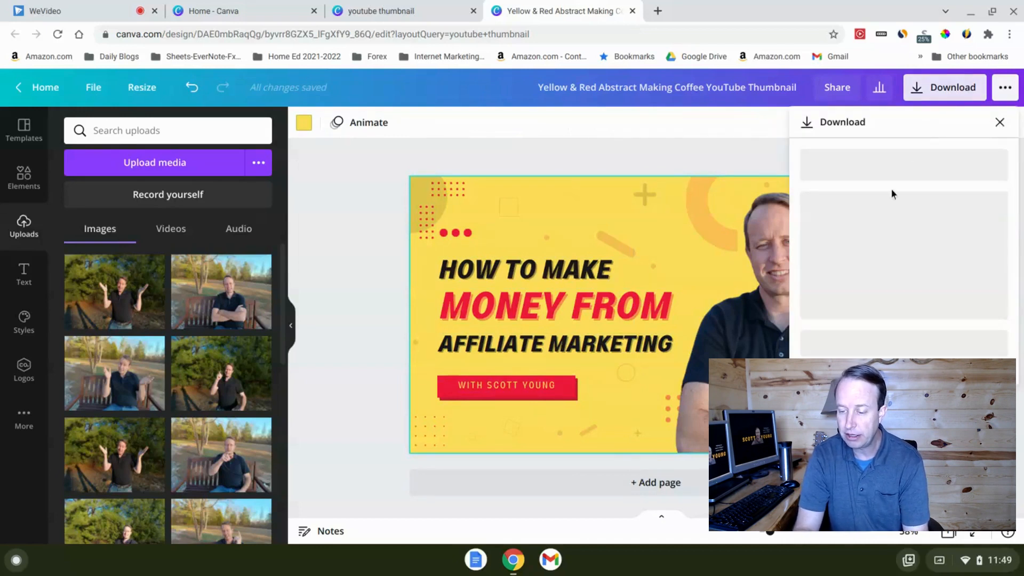
{"action": "mouse_move", "coordinate": [877, 191]}
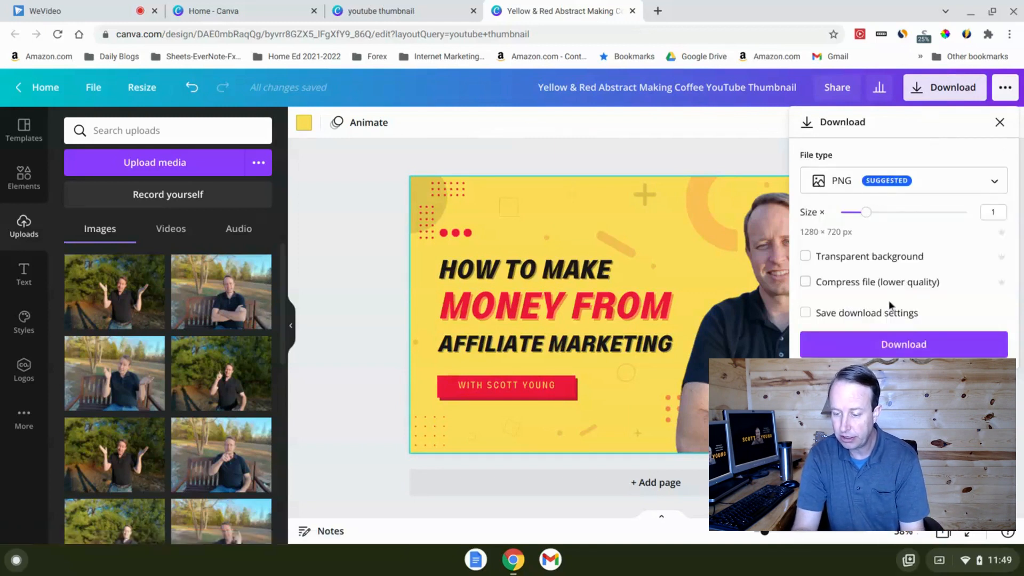
{"action": "mouse_move", "coordinate": [761, 158]}
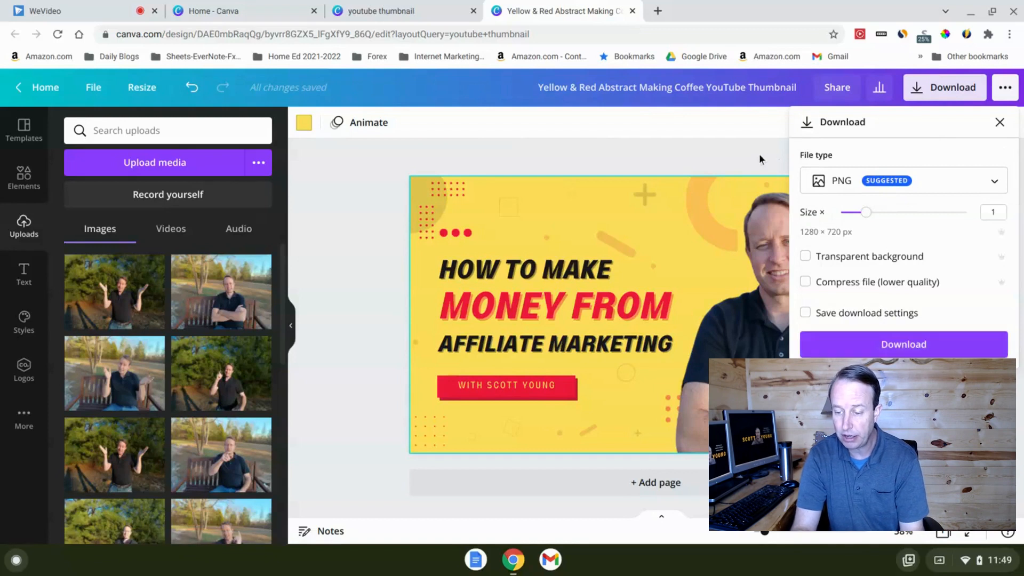
{"action": "left_click", "coordinate": [1000, 122]}
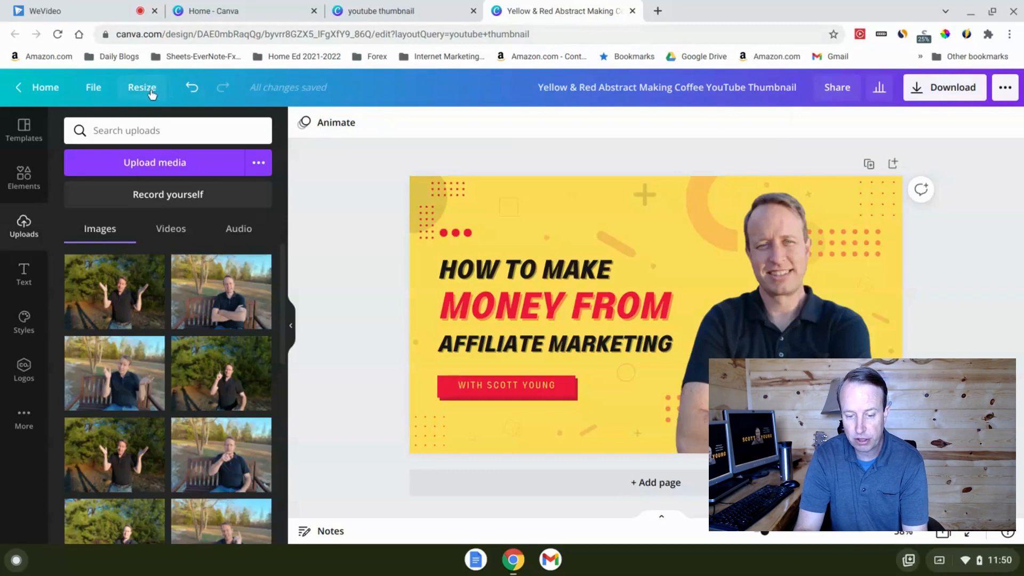
Create an Instagram Post (1080×1080) copy of the thumbnail via Copy & resize
{"action": "left_click", "coordinate": [142, 87]}
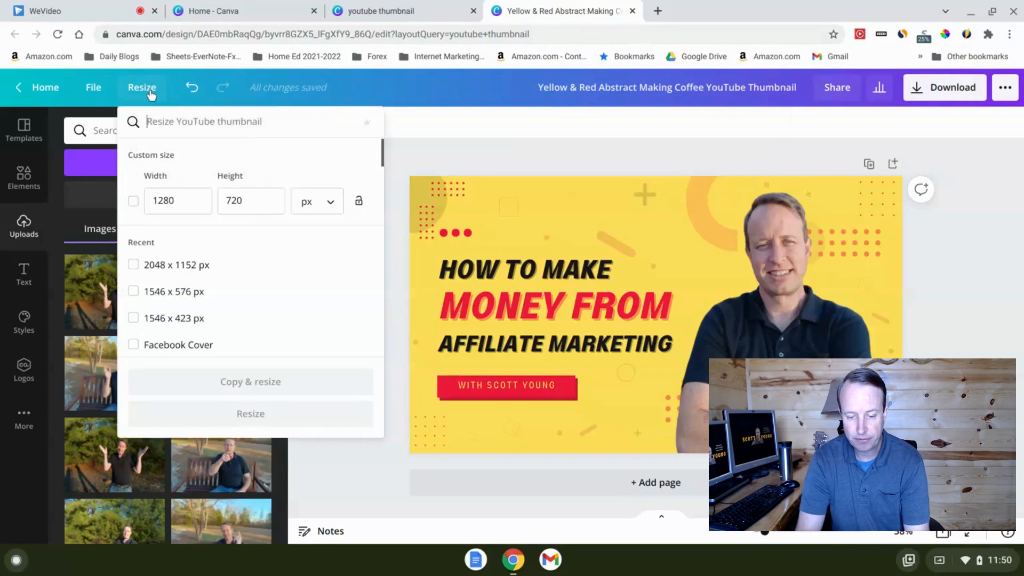
{"action": "mouse_move", "coordinate": [241, 290]}
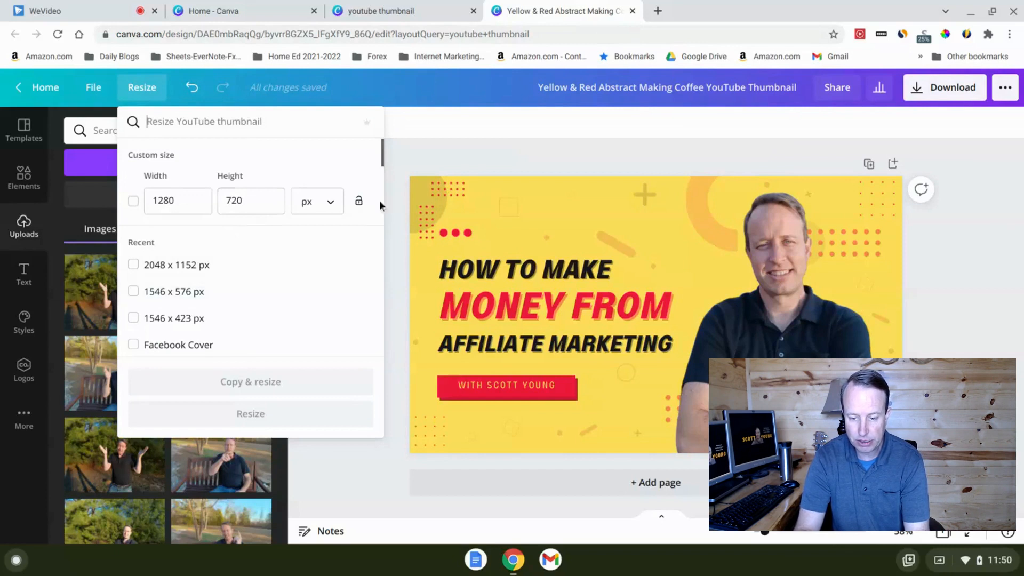
{"action": "scroll", "scroll_direction": "down", "scroll_amount": 3}
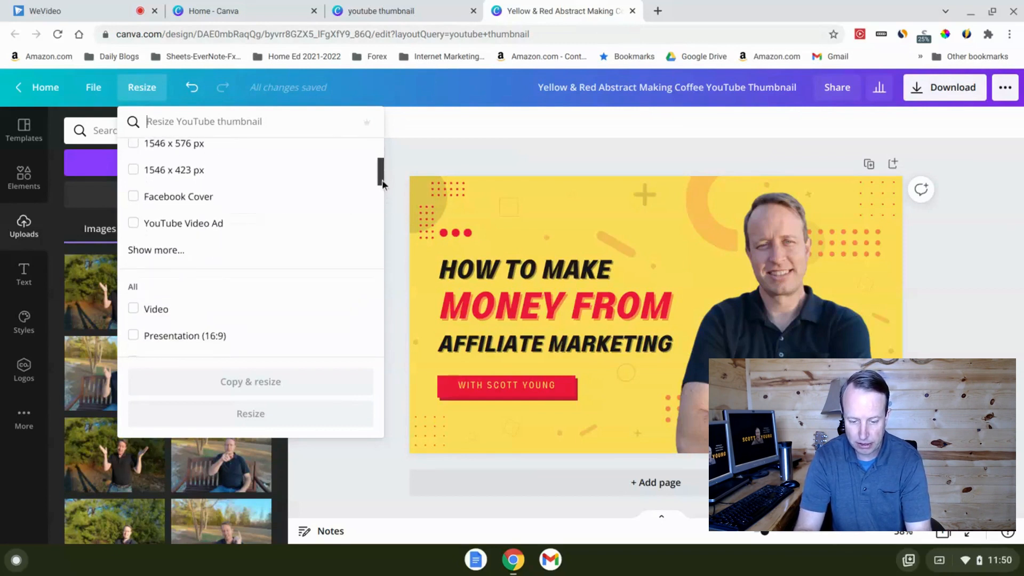
{"action": "scroll", "scroll_direction": "down", "scroll_amount": 3}
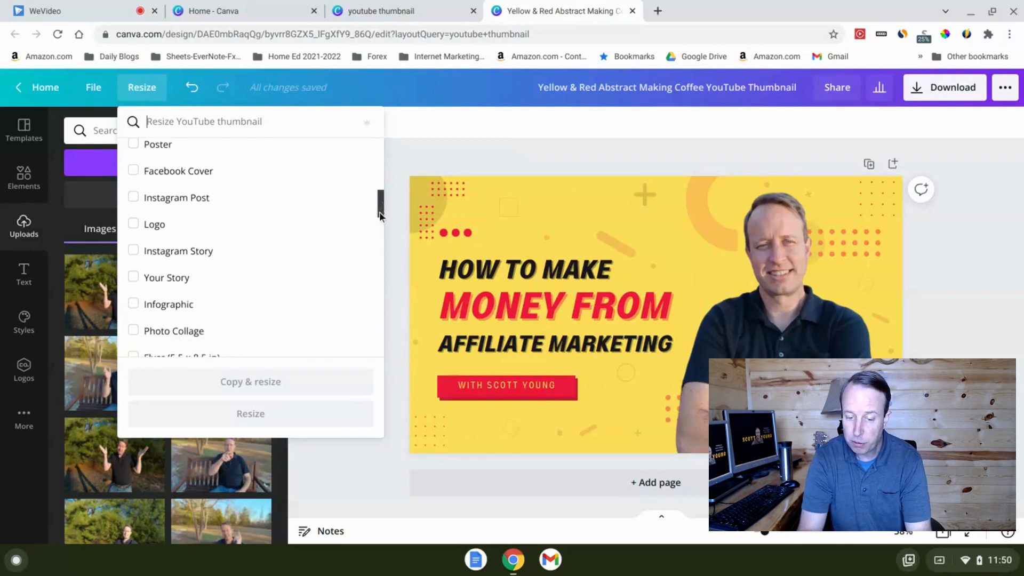
{"action": "scroll", "scroll_direction": "down", "scroll_amount": 3}
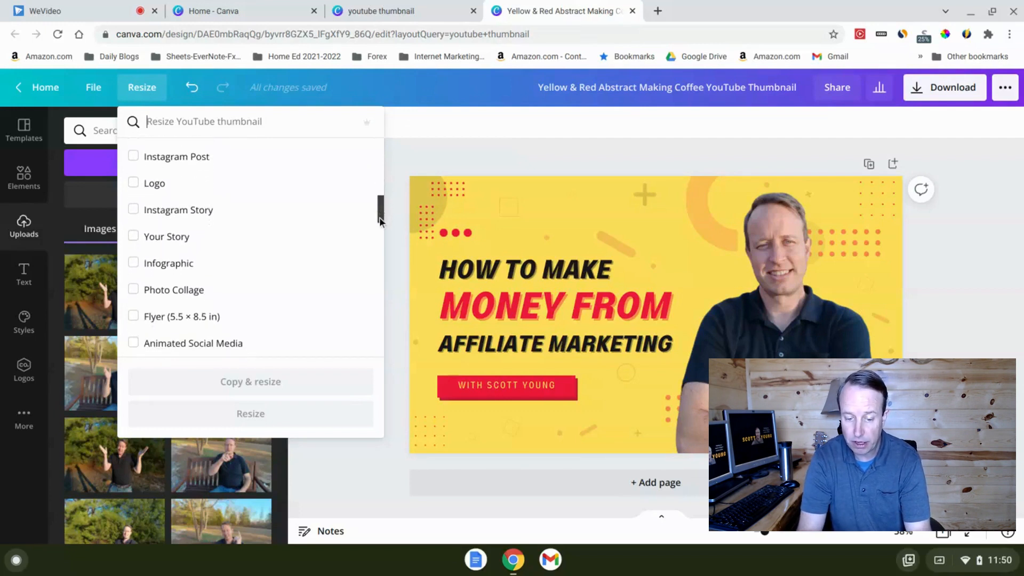
{"action": "scroll", "scroll_direction": "down", "scroll_amount": 3}
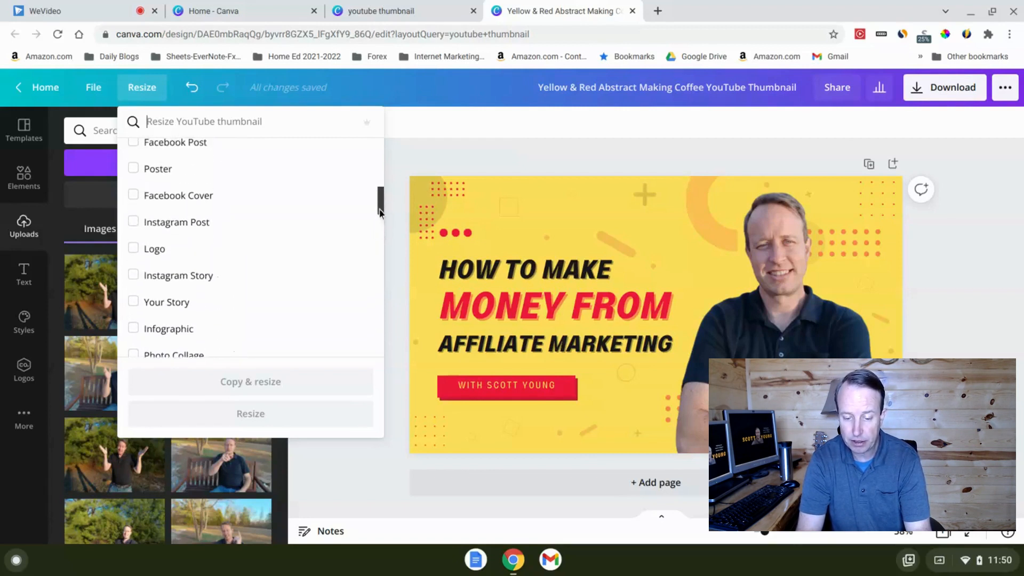
{"action": "left_click", "coordinate": [538, 270]}
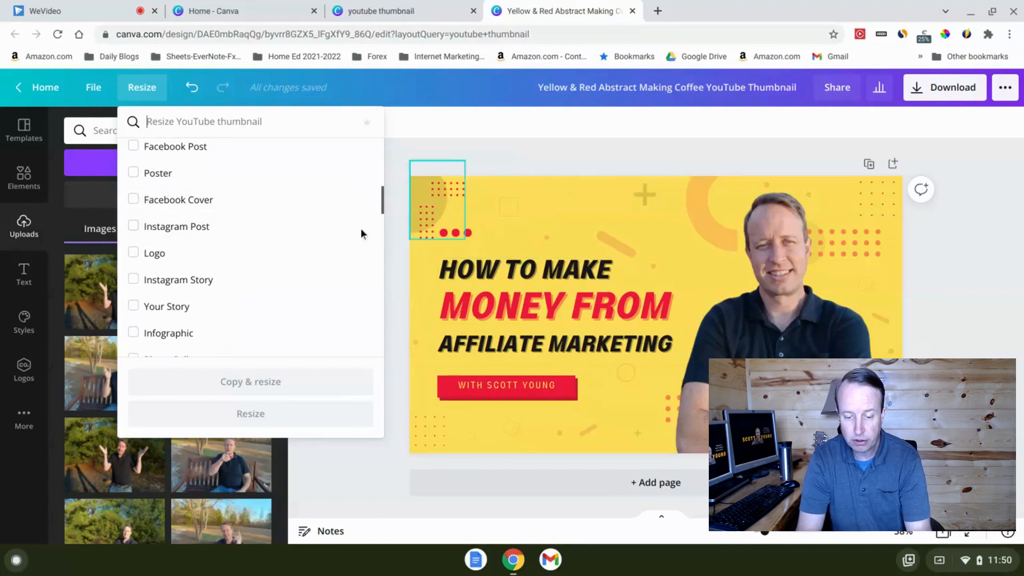
{"action": "left_click", "coordinate": [133, 226]}
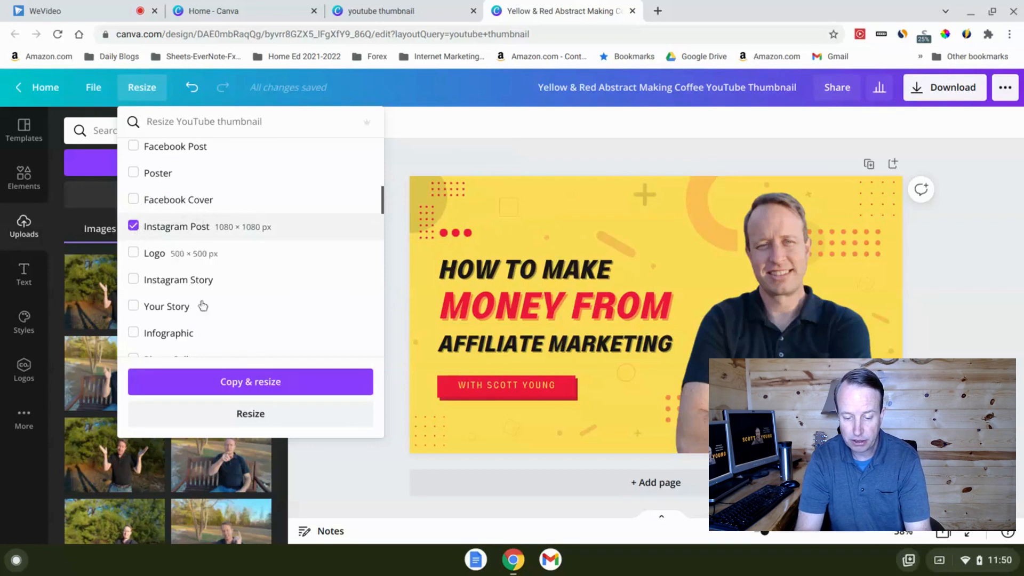
{"action": "left_click", "coordinate": [250, 382]}
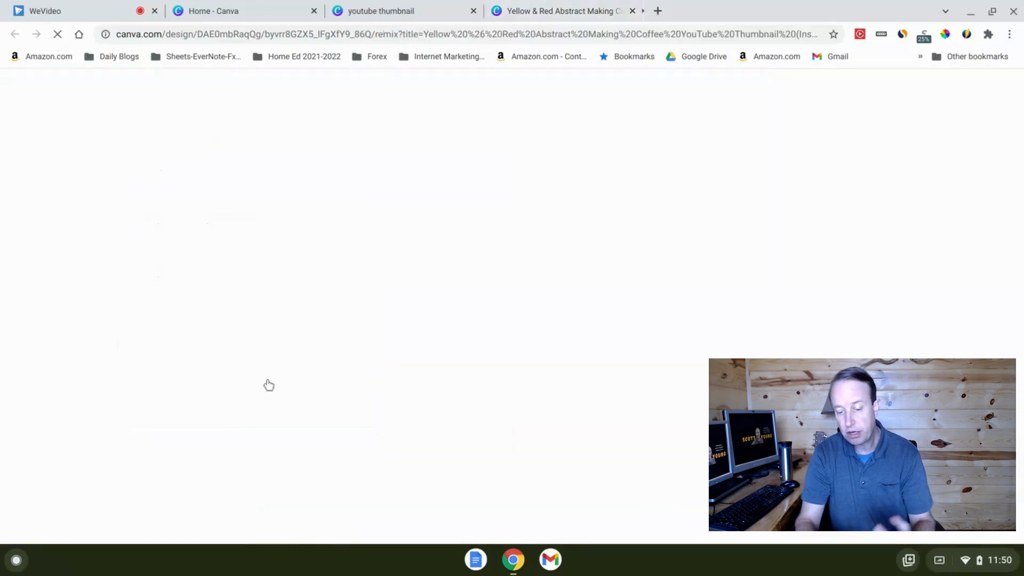